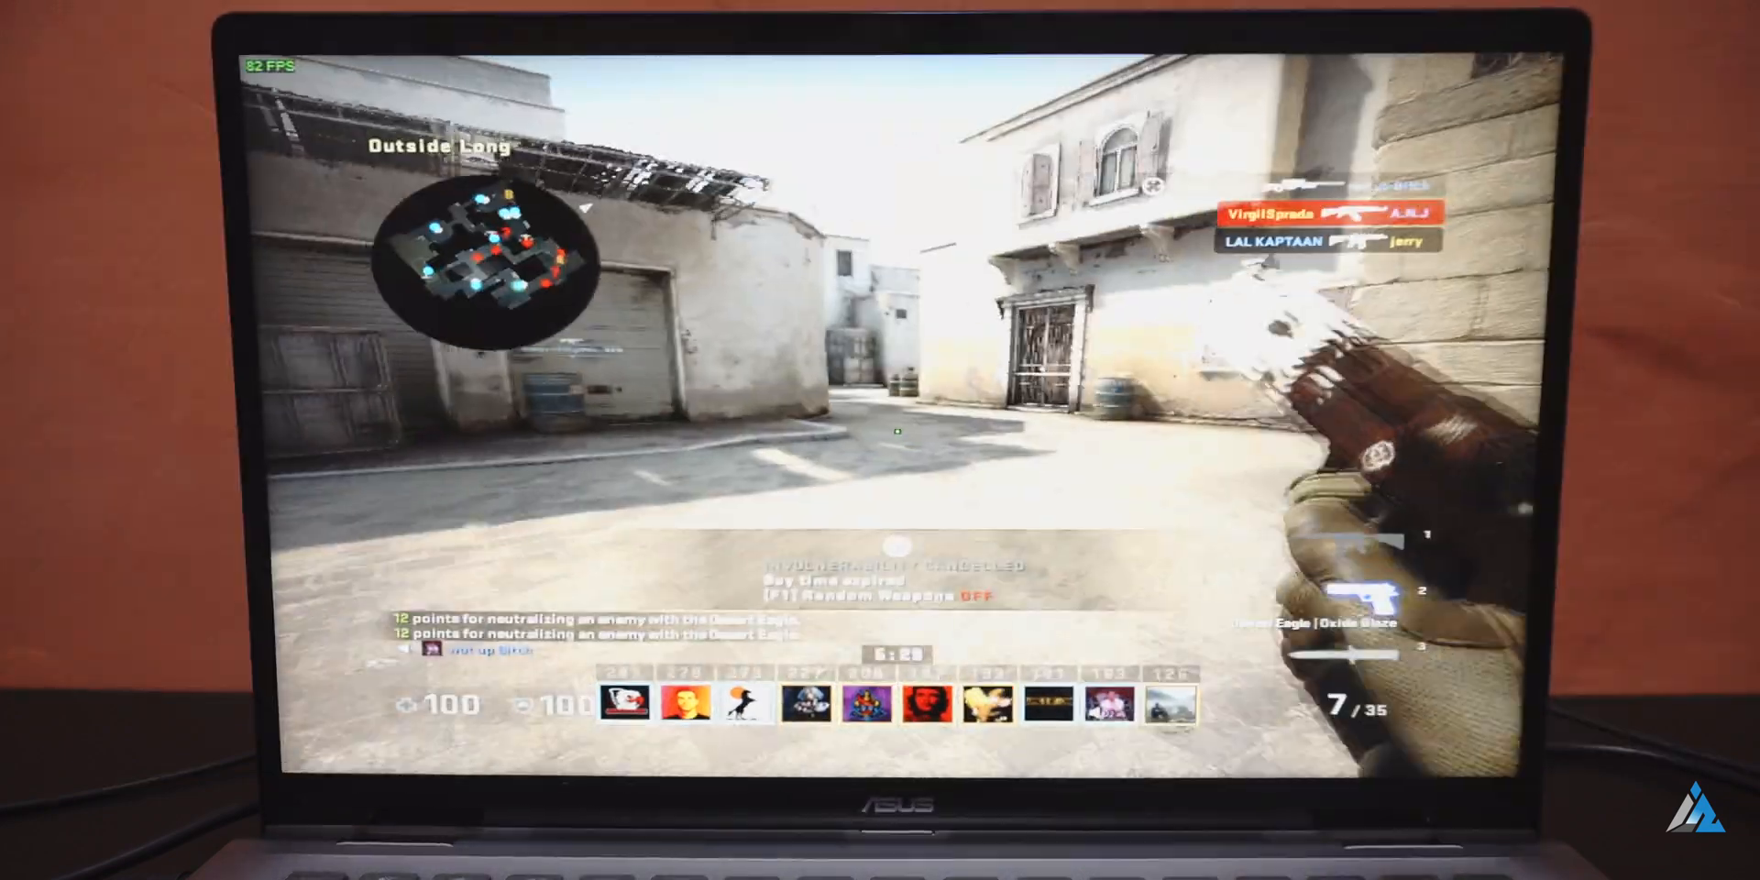
pyautogui.moveTo(879, 440)
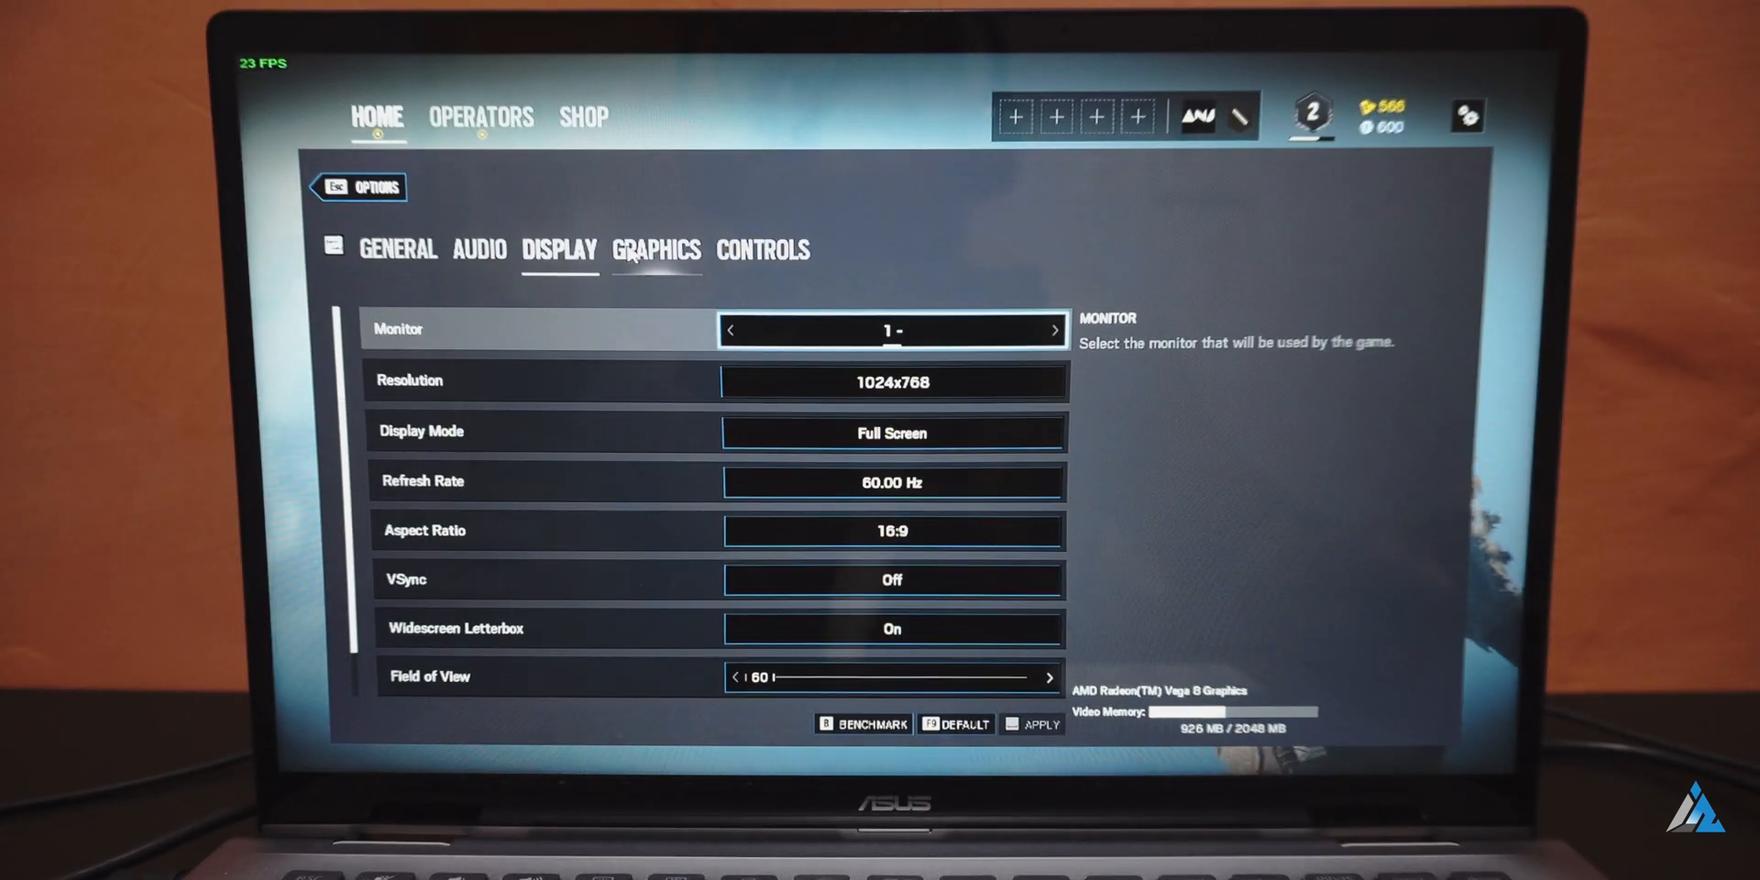
# - Show Rainbow Six Siege's Graphics settings, mostly set to Low quality
pyautogui.click(656, 249)
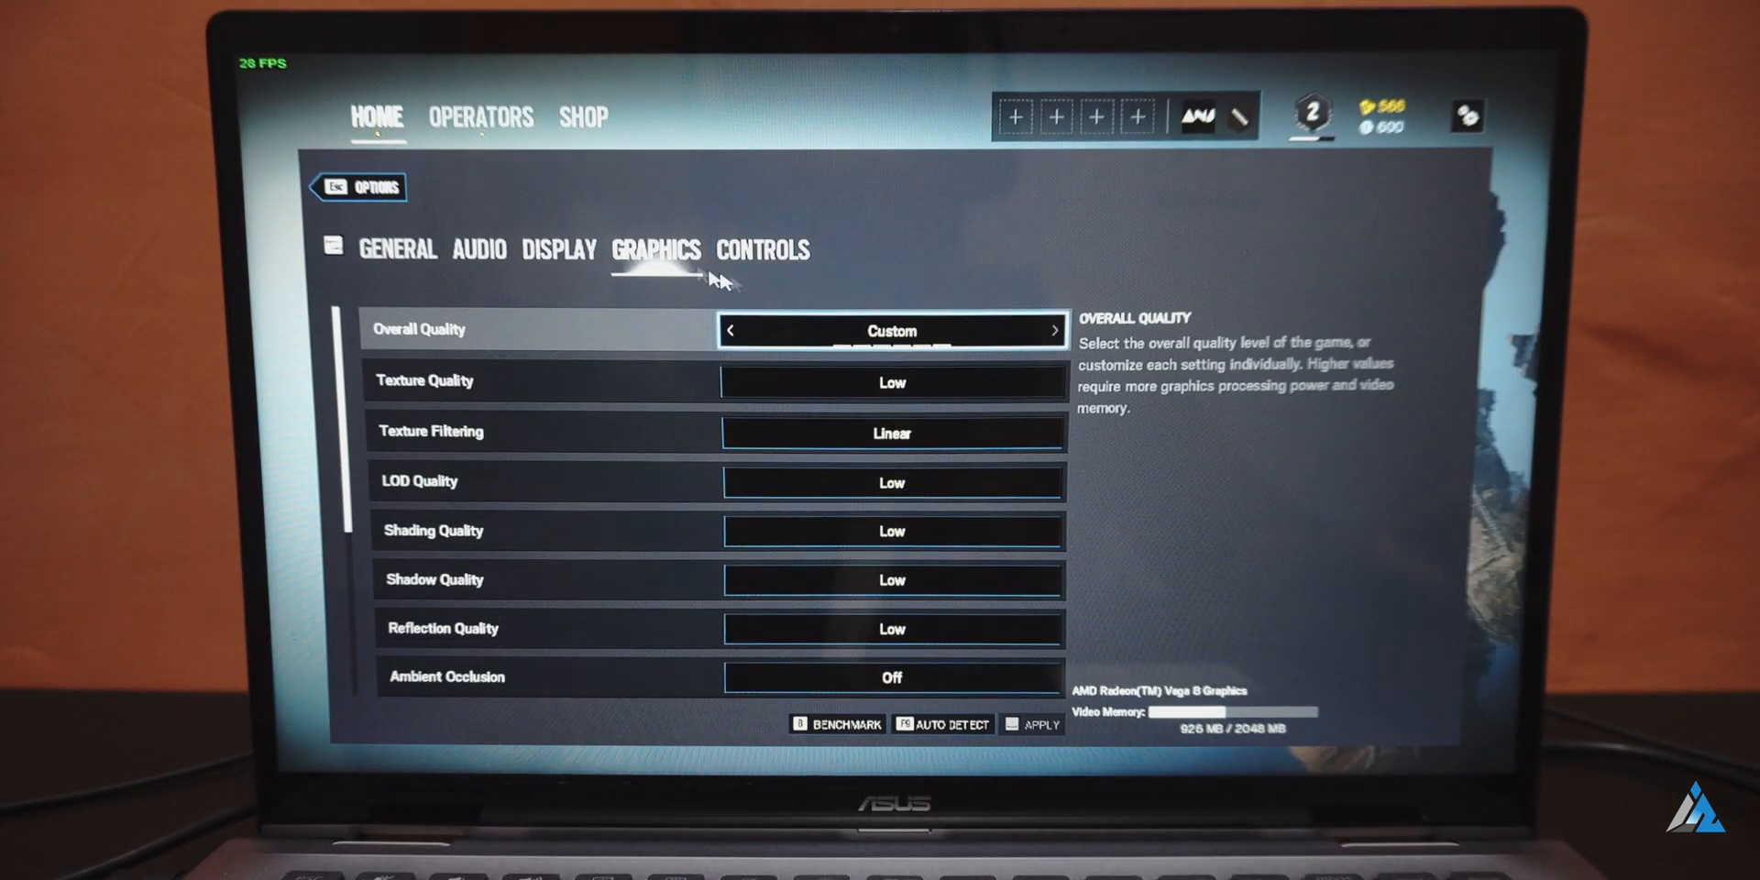